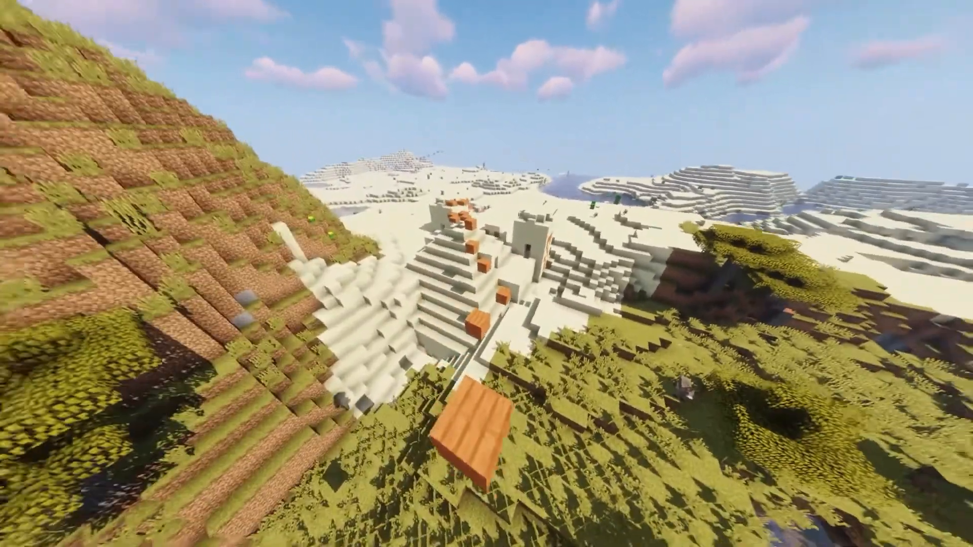
mouse_move(486, 274)
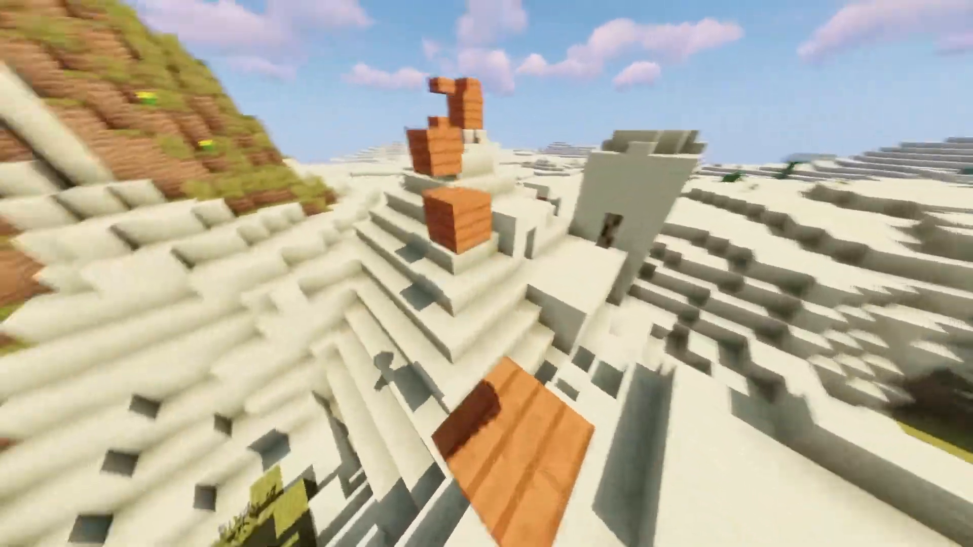
mouse_move(487, 273)
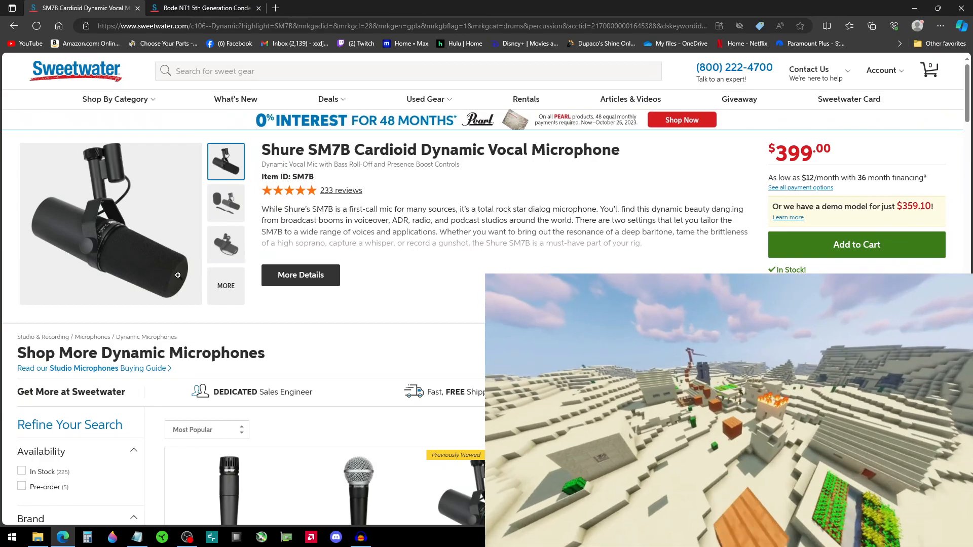
Switch to the Rode NT1 5th Generation page and scroll down to its Add to Cart section.
scroll(down, 3)
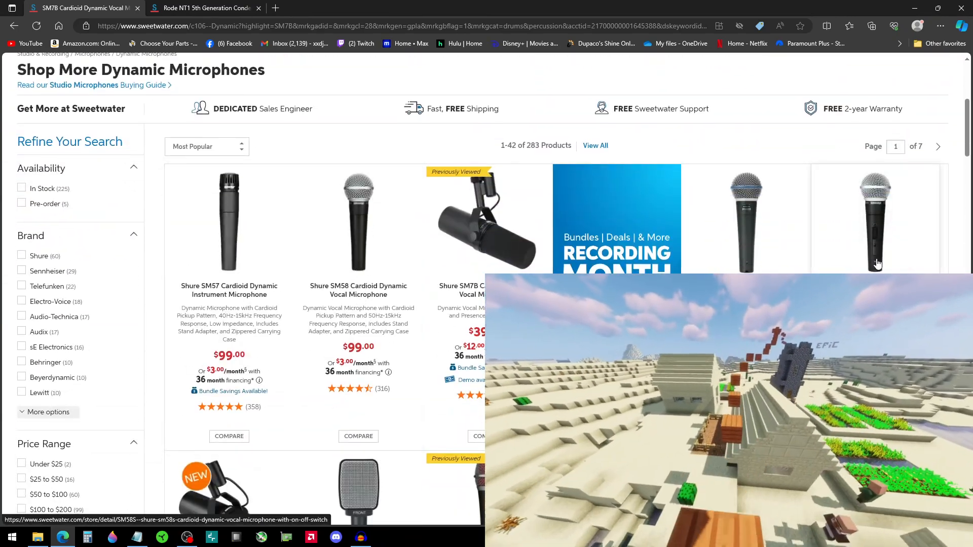
mouse_move(392, 272)
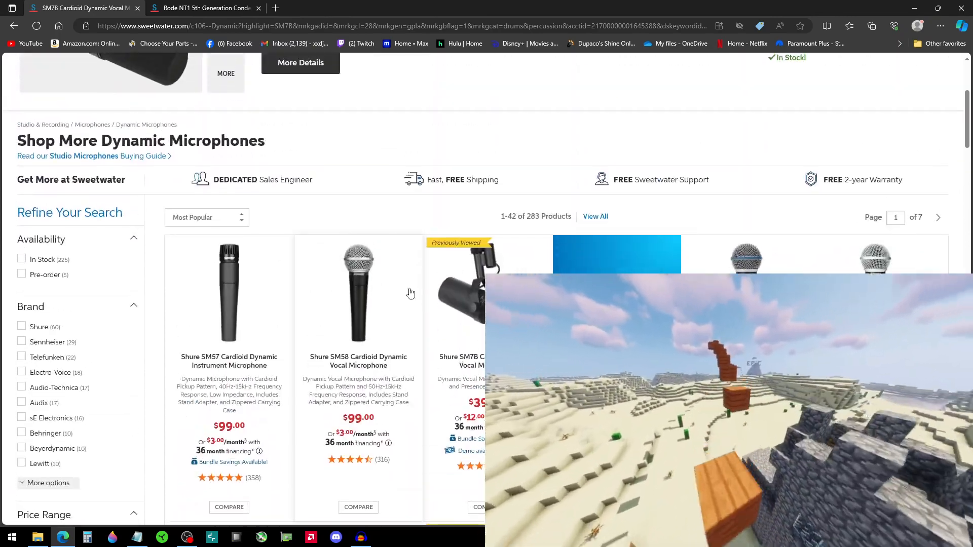
scroll(down, 3)
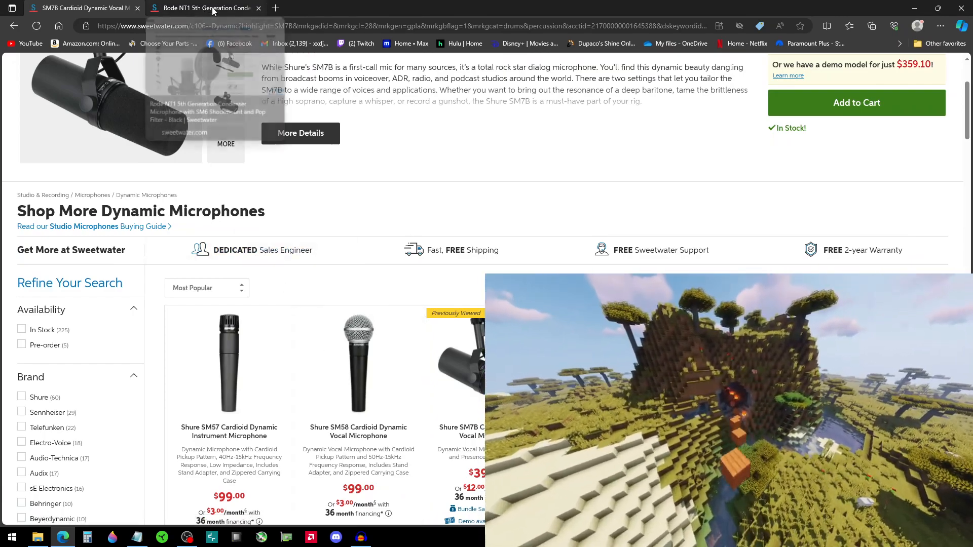
click(204, 8)
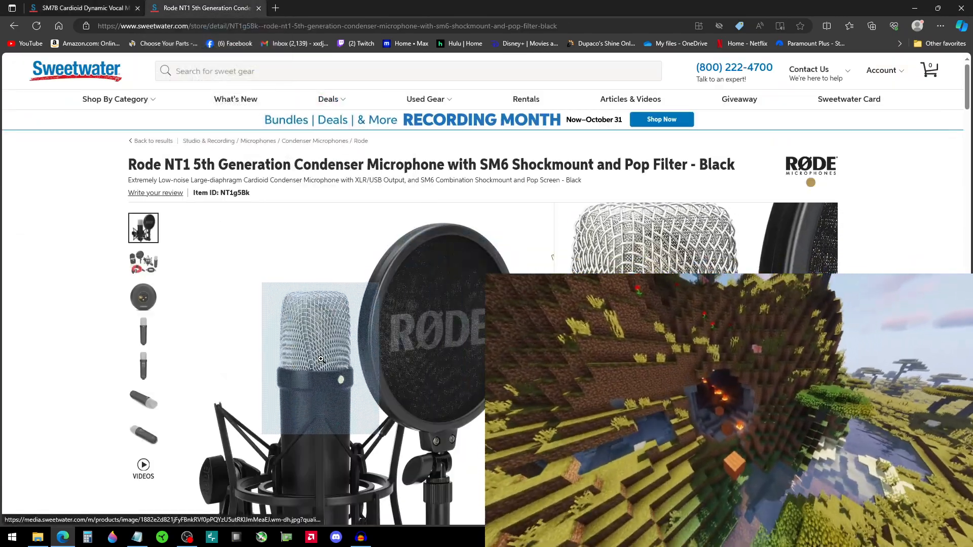
scroll(down, 3)
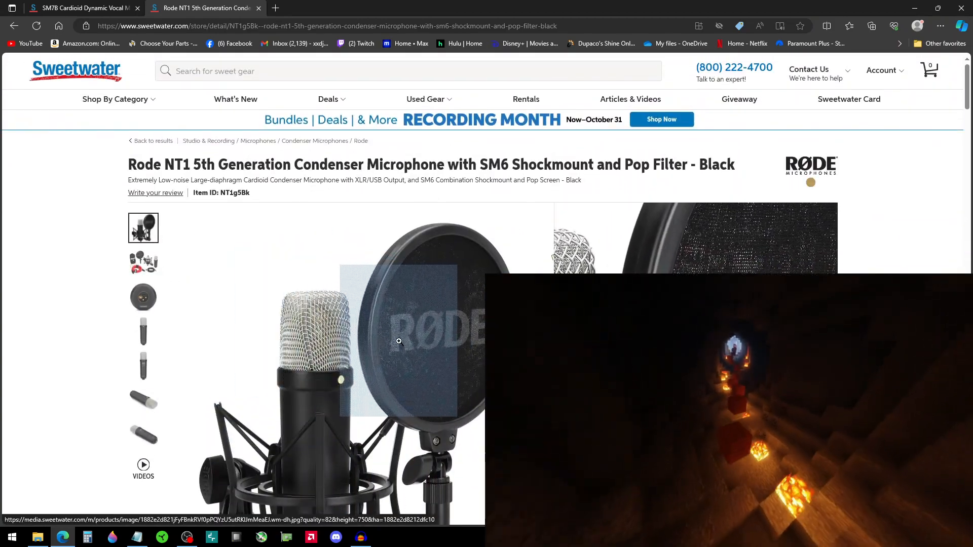
scroll(down, 3)
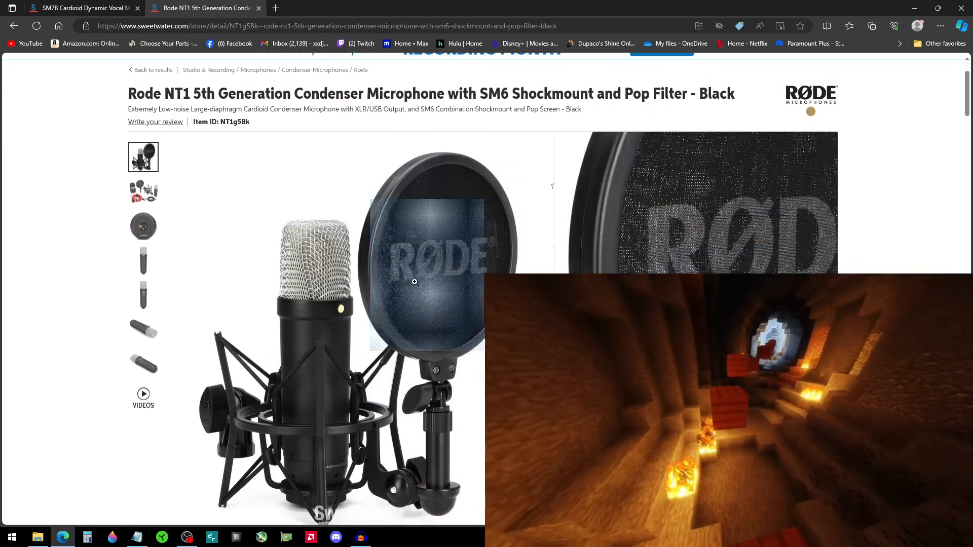
scroll(down, 3)
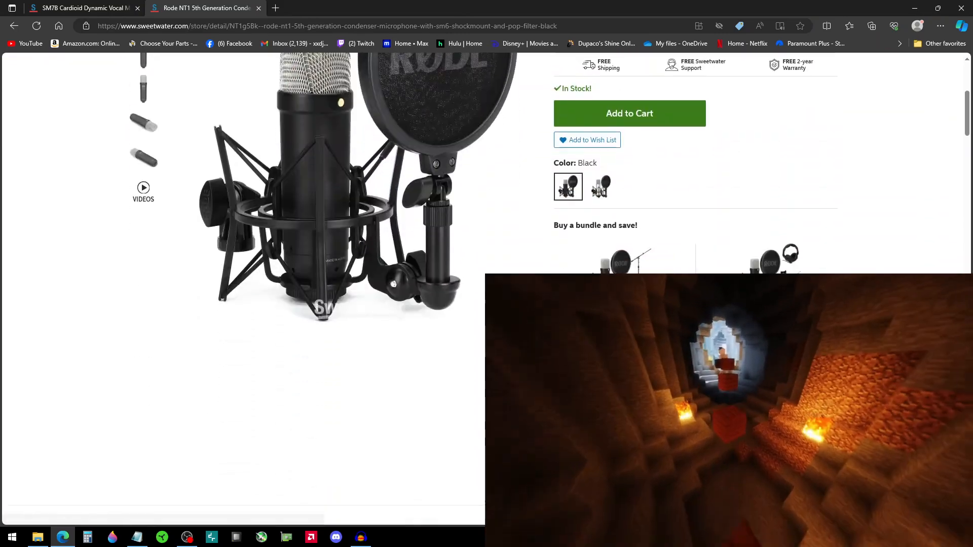
scroll(down, 3)
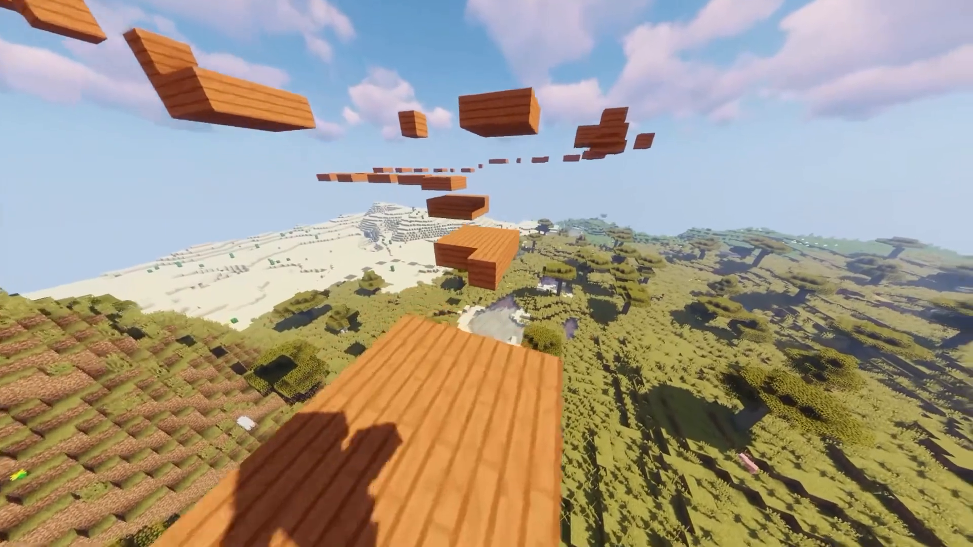
mouse_move(487, 274)
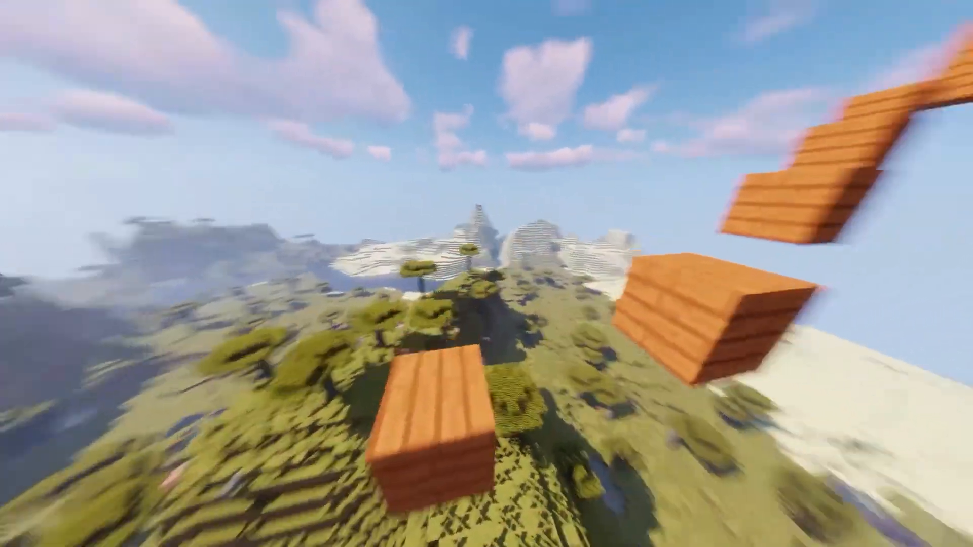
mouse_move(486, 274)
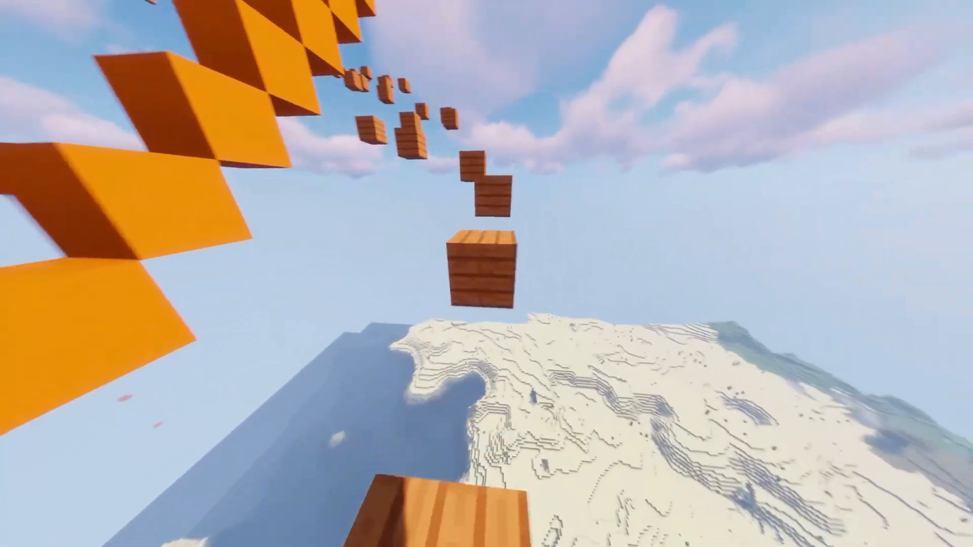
mouse_move(486, 274)
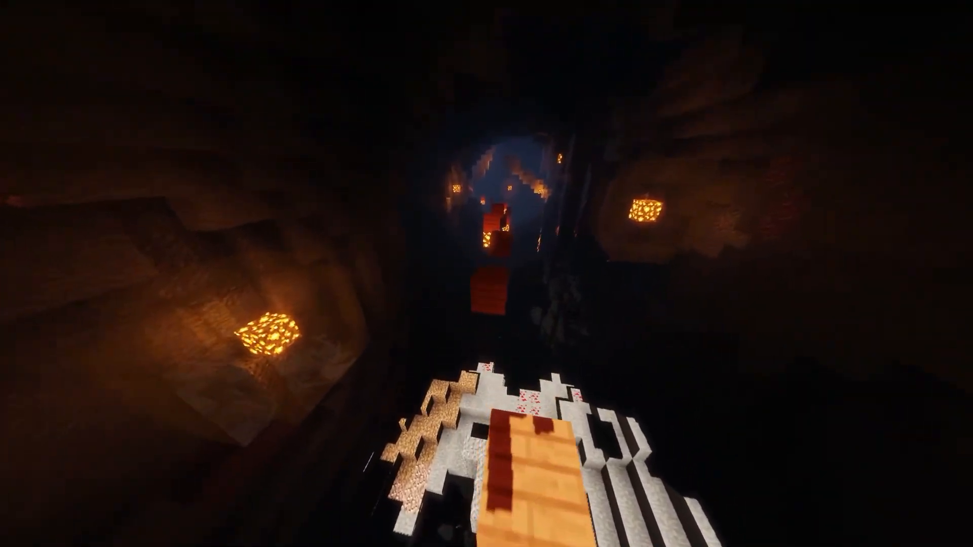
click(687, 8)
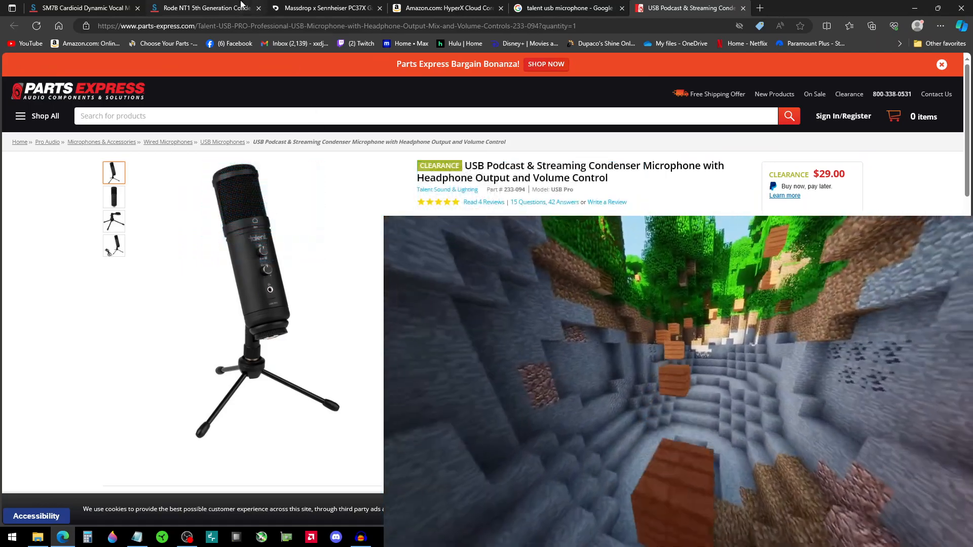
Bring the Sweetwater Rode NT1 5th Generation page back on screen.
click(205, 7)
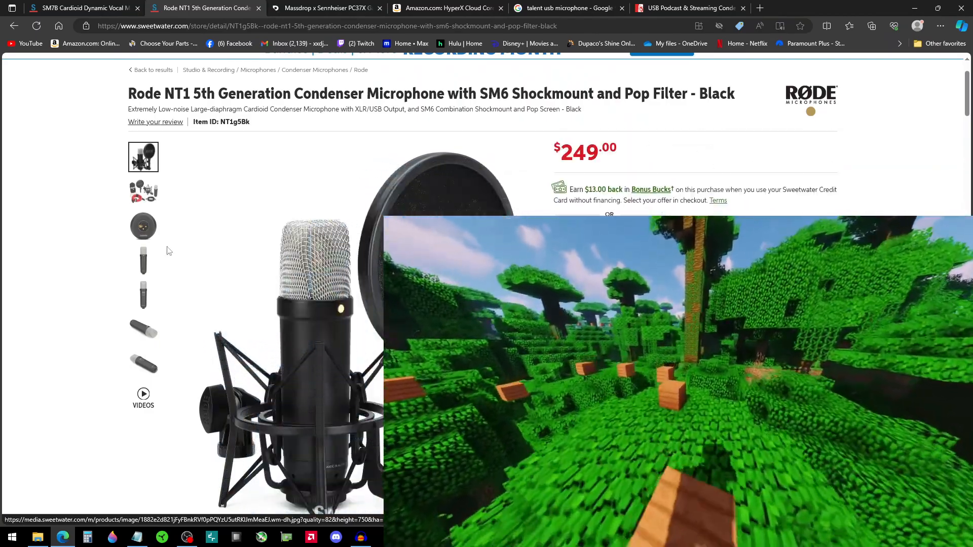
View a Rode NT1 product thumbnail, scroll the page, and open a new Google tab.
click(143, 227)
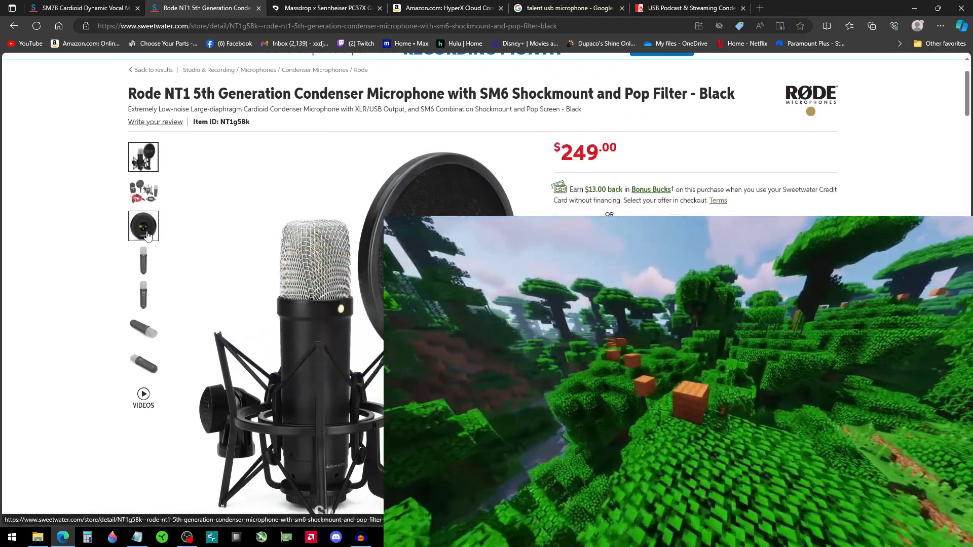
scroll(down, 3)
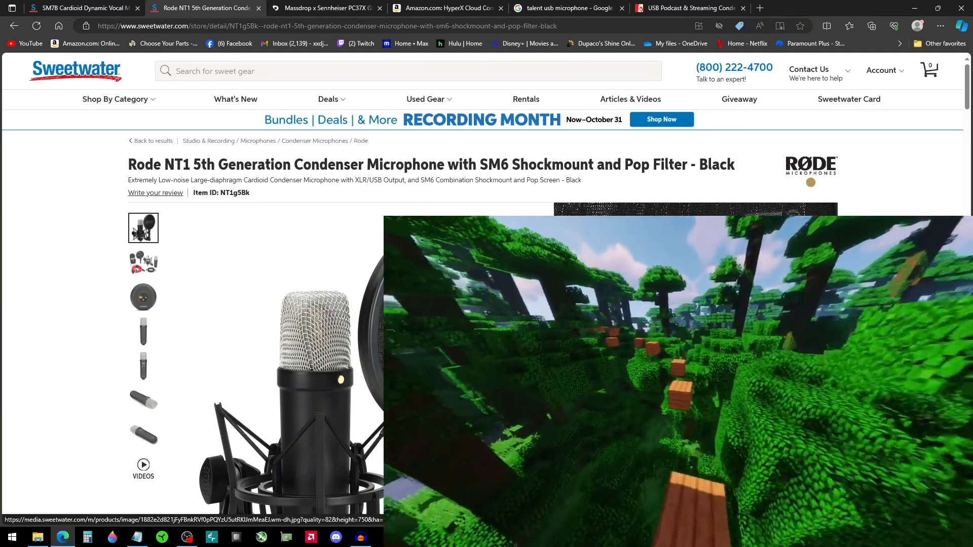
click(688, 8)
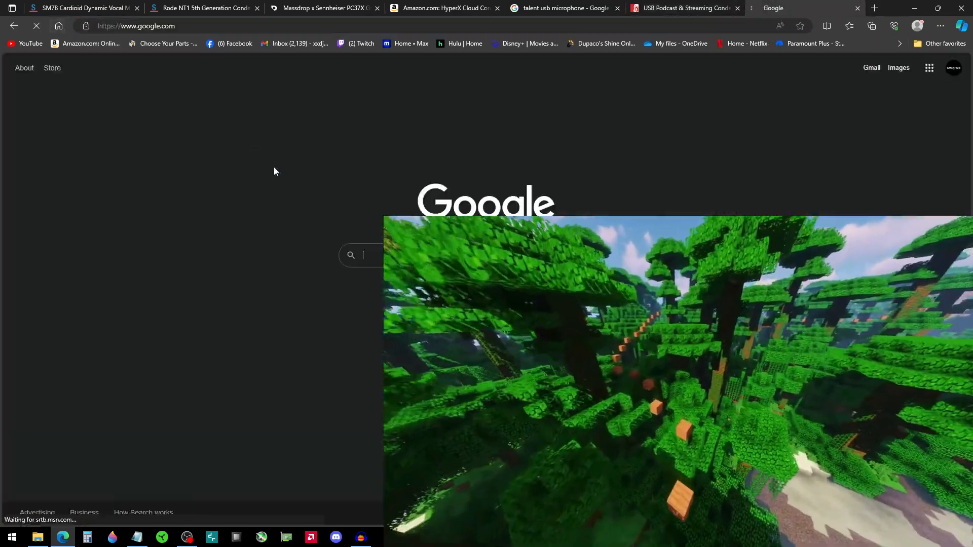
Search 'motu' for the MOTU M2 listing, then return to the Parts Express microphone image.
text(motu)
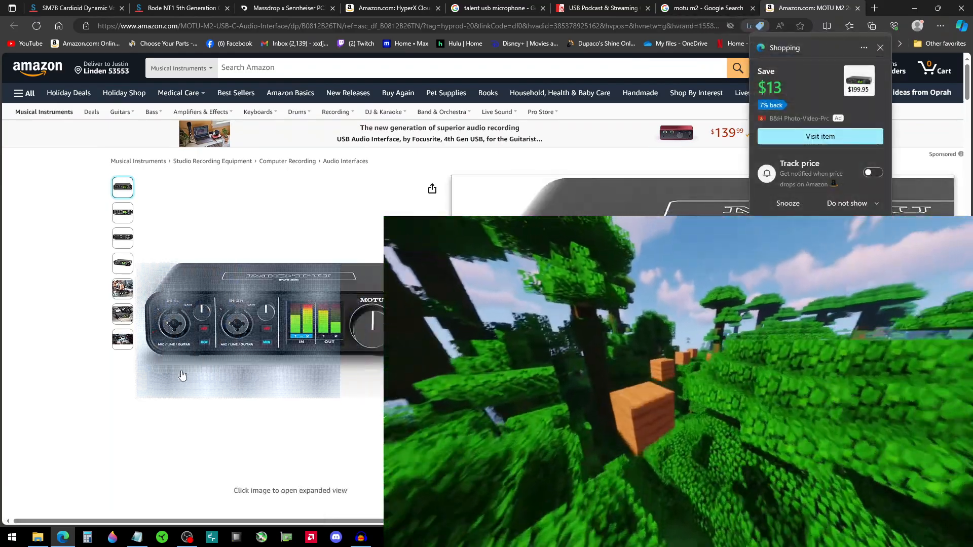
click(602, 8)
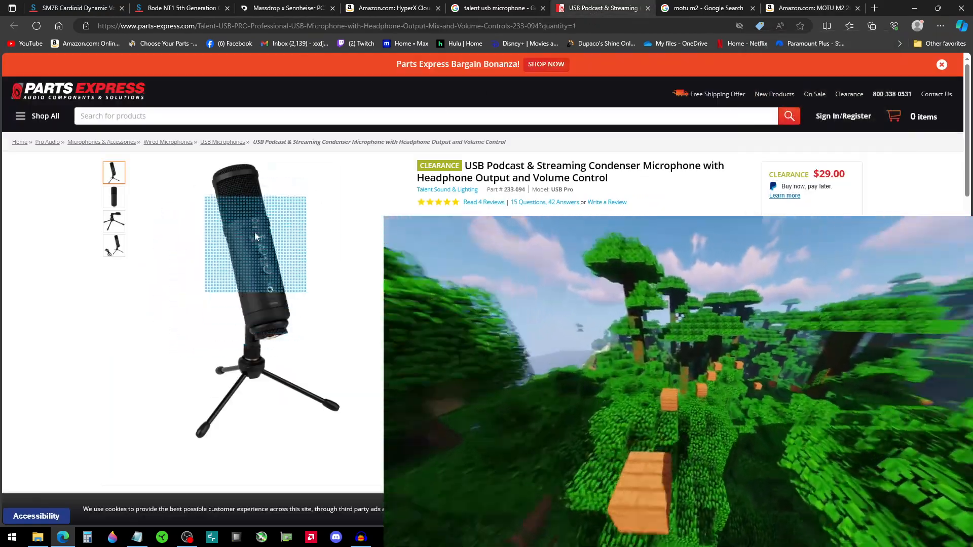
click(287, 8)
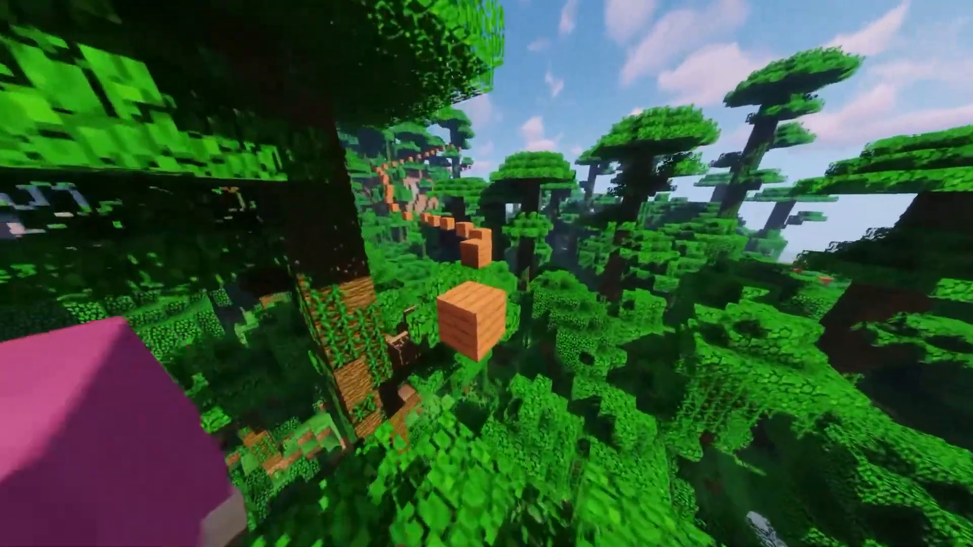
mouse_move(486, 274)
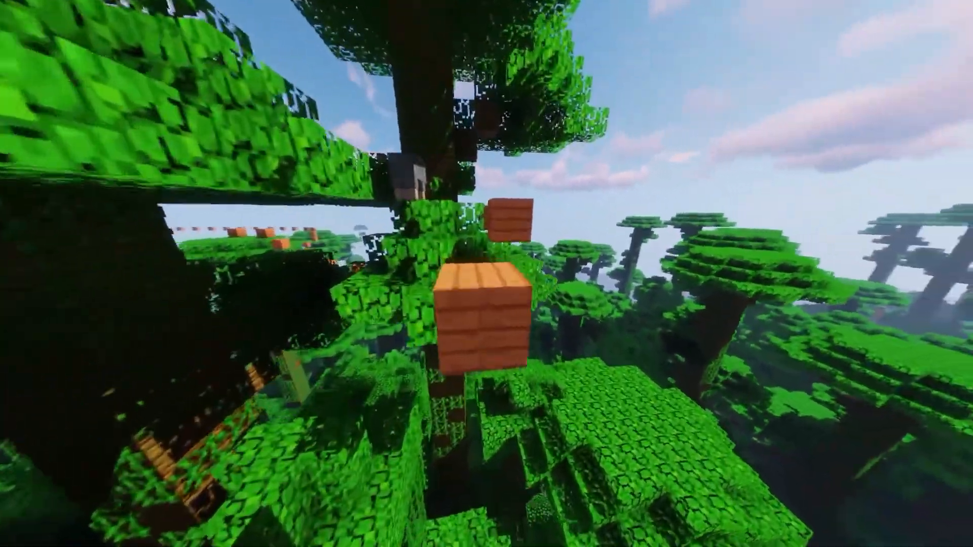
mouse_move(486, 274)
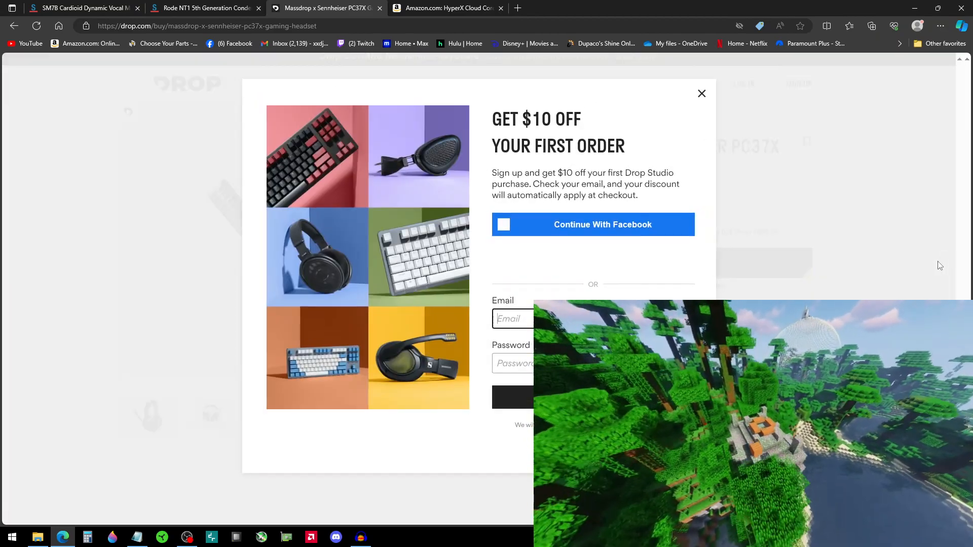
Dismiss the Get $10 Off signup popup on the Drop PC37X headset page.
click(702, 94)
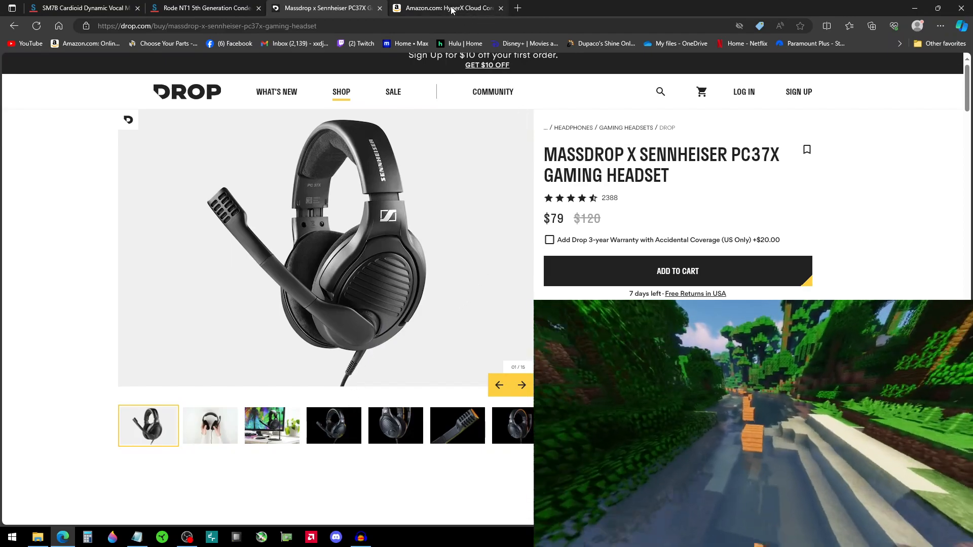
click(445, 8)
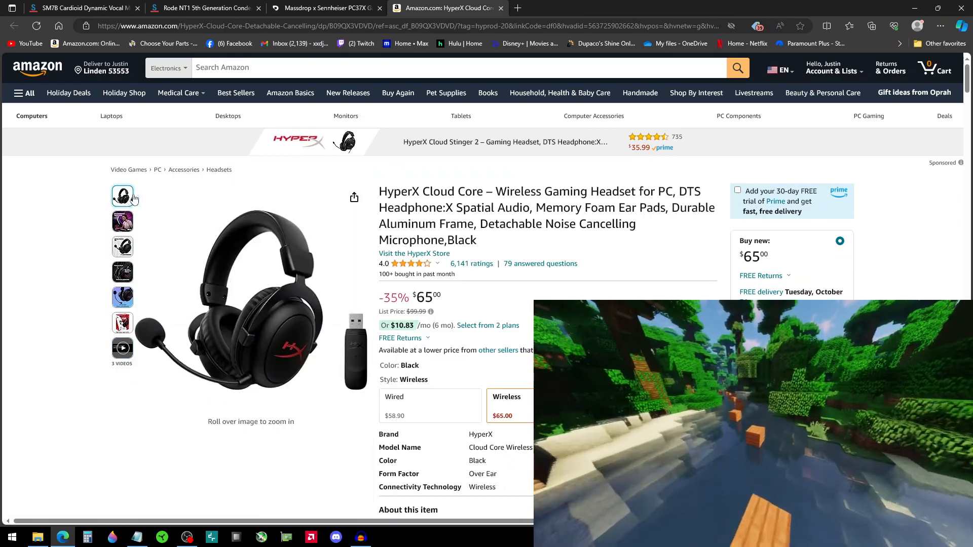
mouse_move(337, 289)
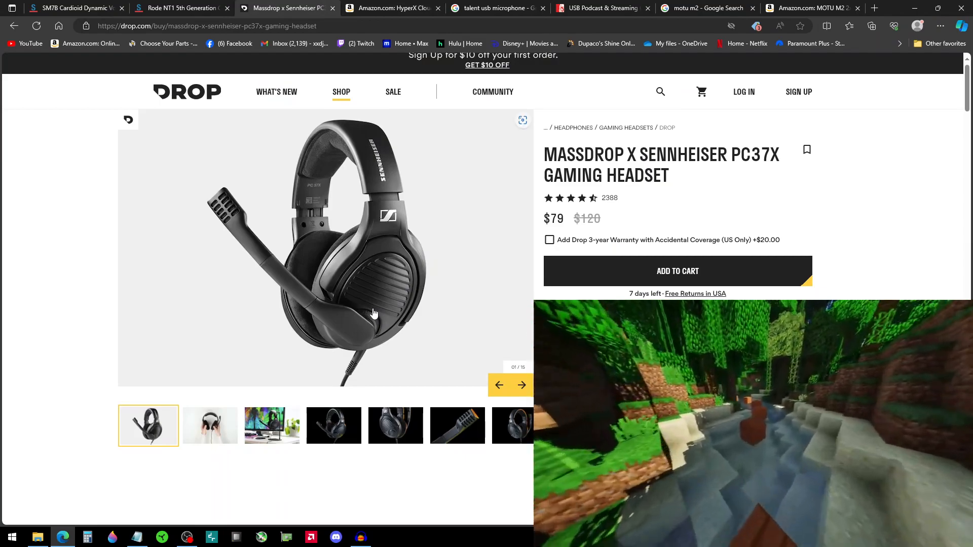
mouse_move(194, 203)
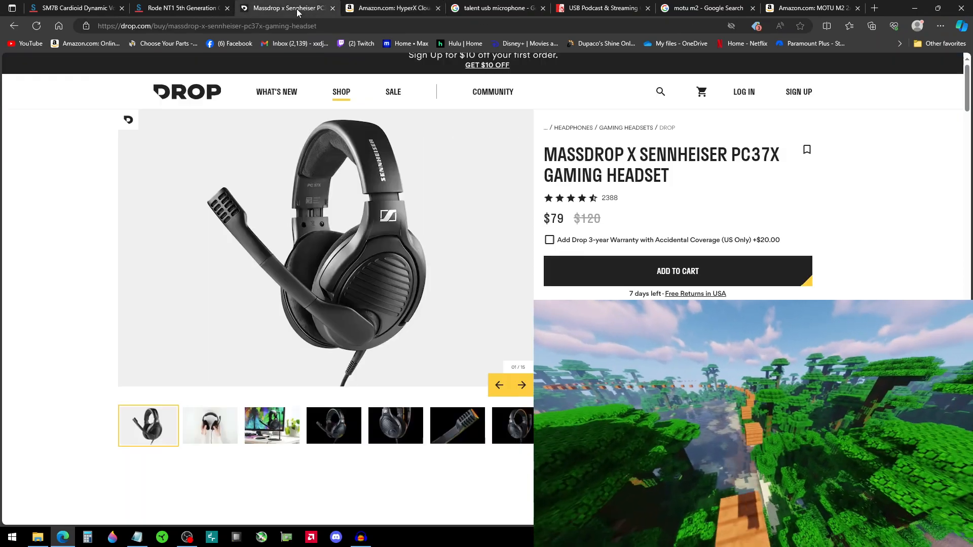
mouse_move(385, 307)
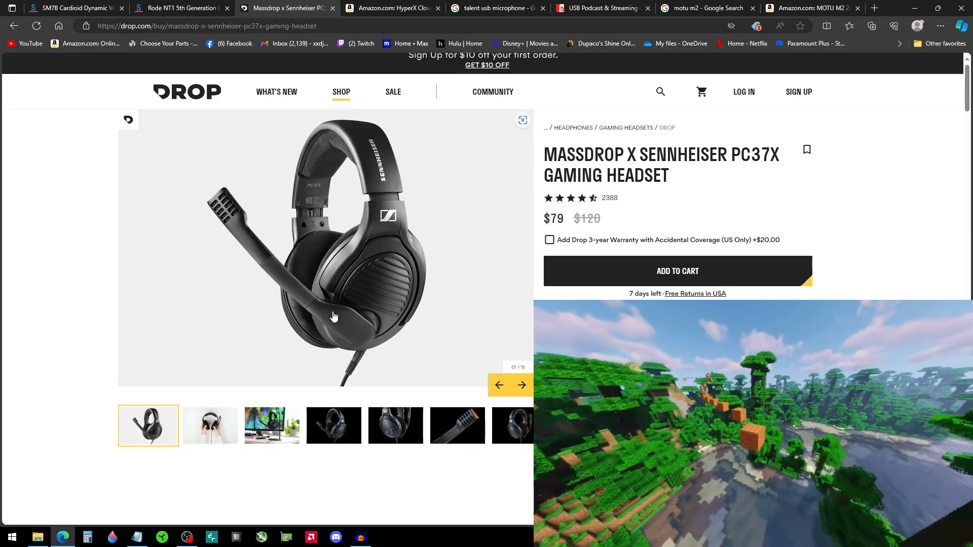
mouse_move(387, 284)
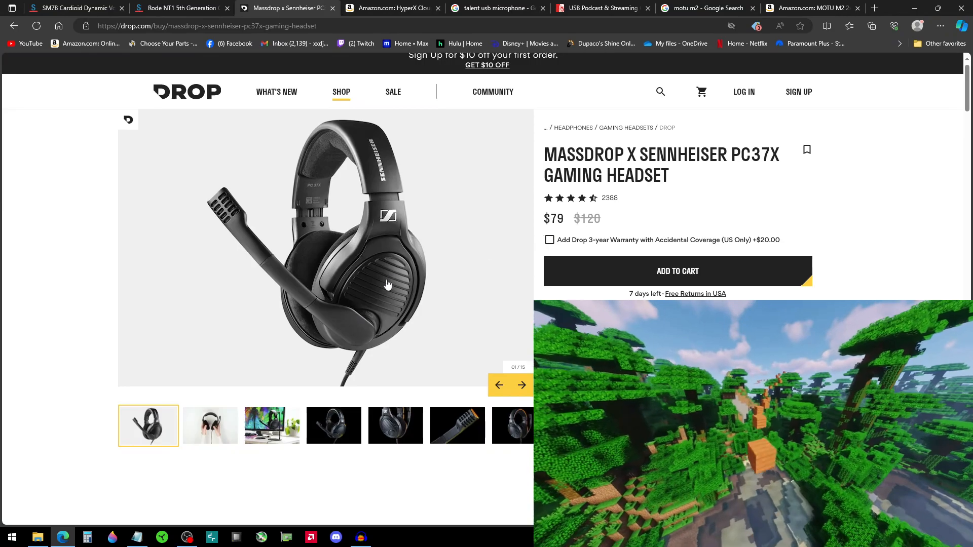
mouse_move(374, 292)
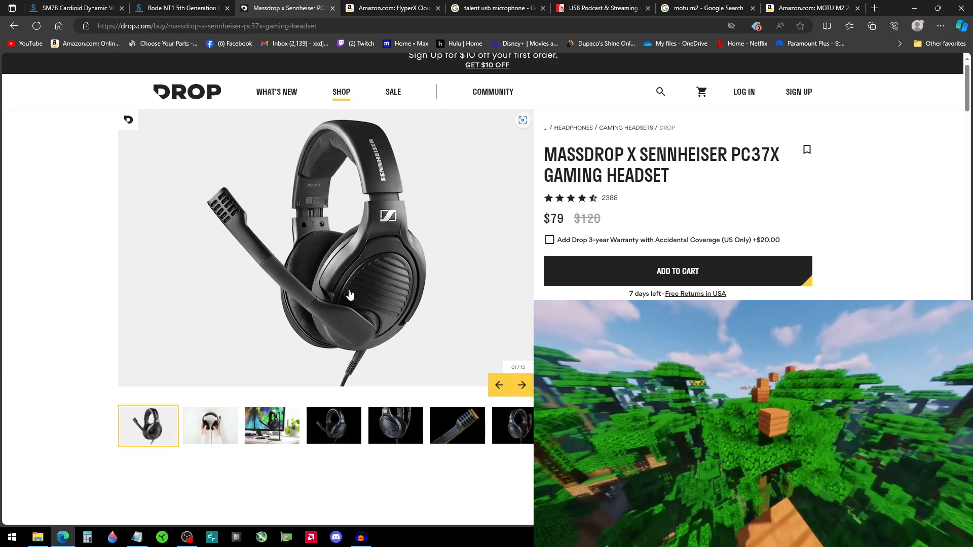
mouse_move(393, 308)
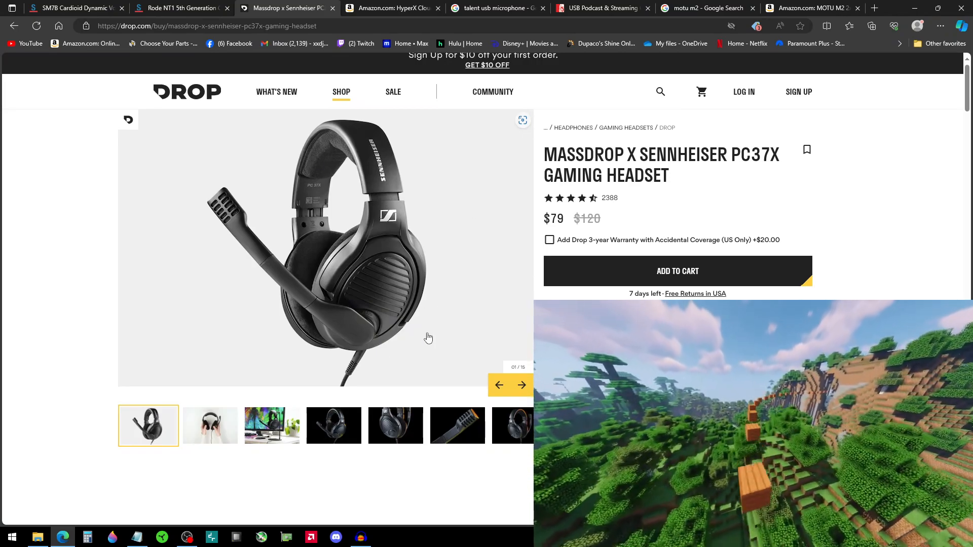
click(706, 8)
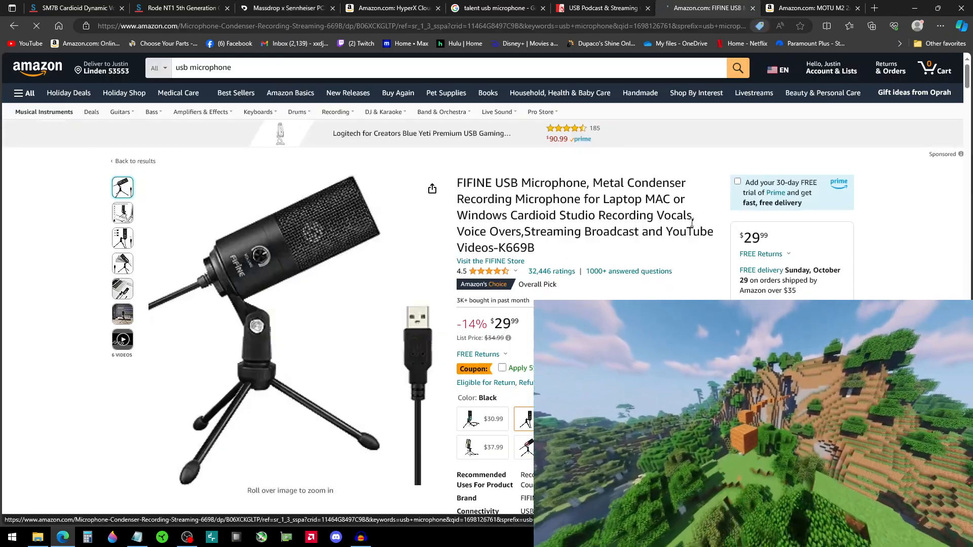
Glance at the Parts Express Talent USB microphone, then return to the $29.99 FIFINE listing.
click(601, 8)
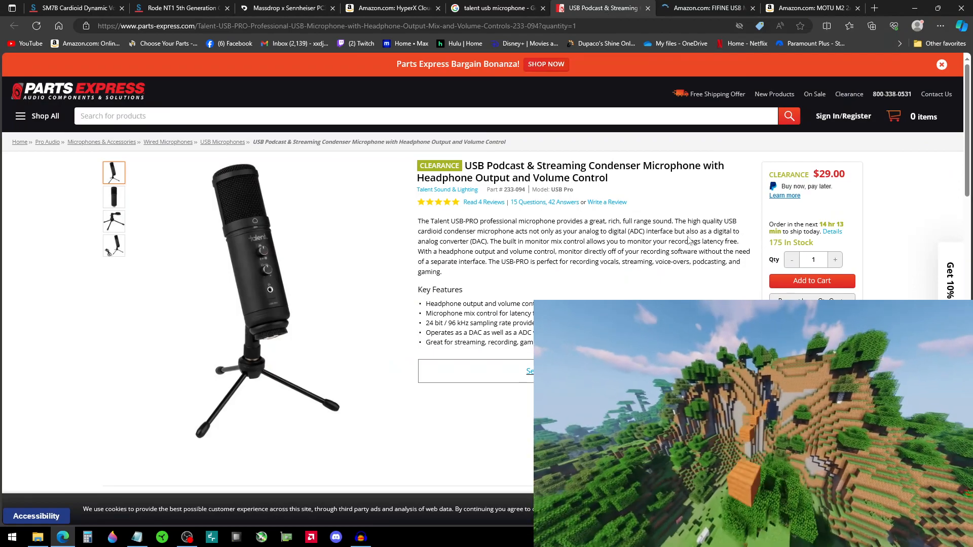
click(708, 7)
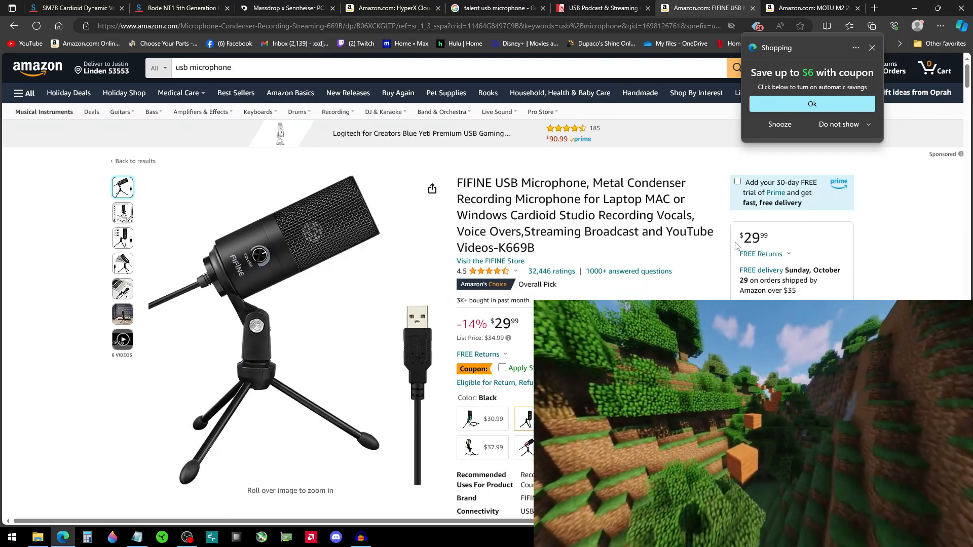
mouse_move(318, 372)
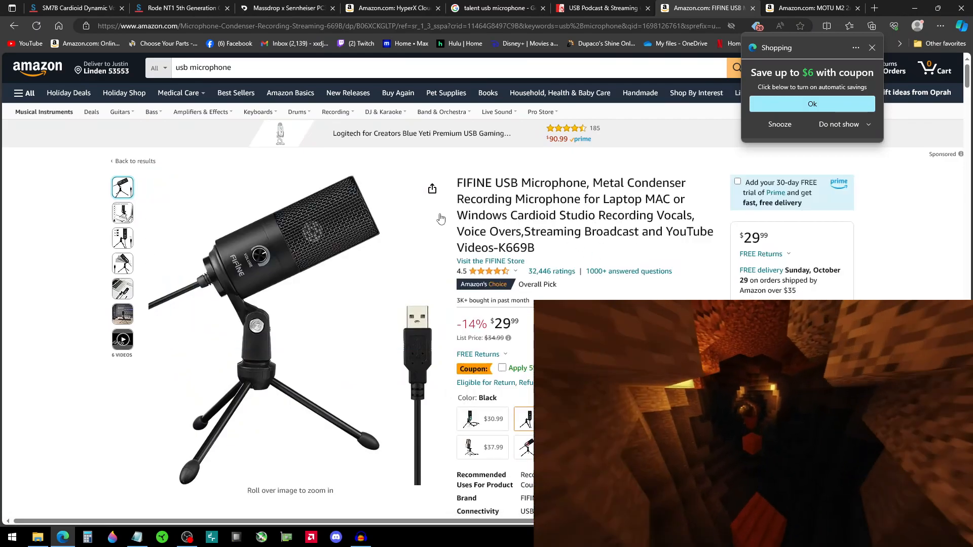
mouse_move(402, 407)
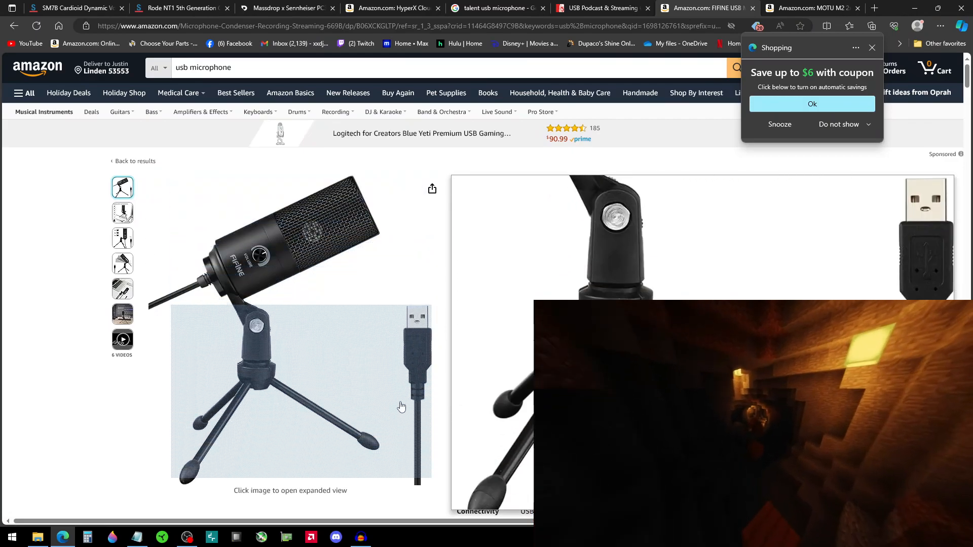